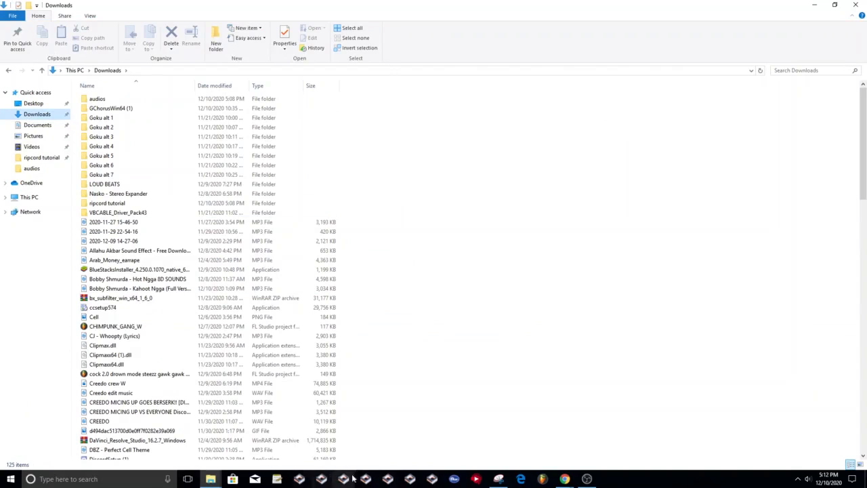
# Step: Scroll through the Downloads list to locate the Ripcord_Win_0.4.27 ZIP archive
pyautogui.scroll(-3)
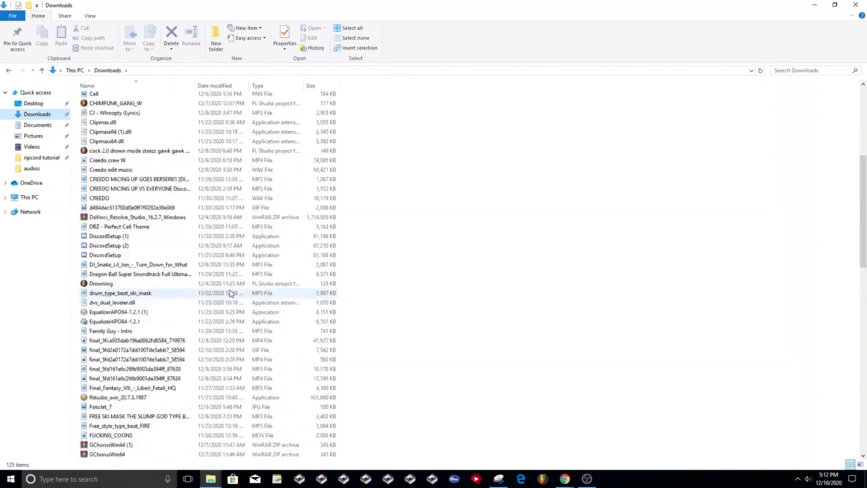
pyautogui.scroll(-3)
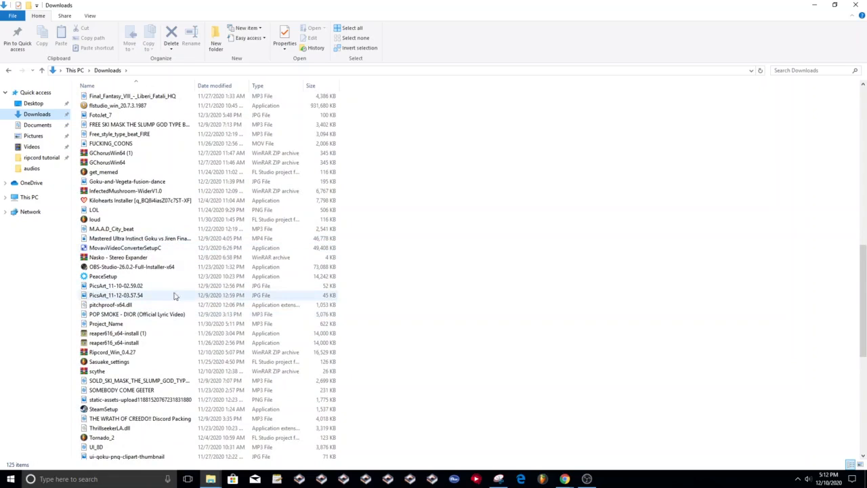
pyautogui.scroll(-3)
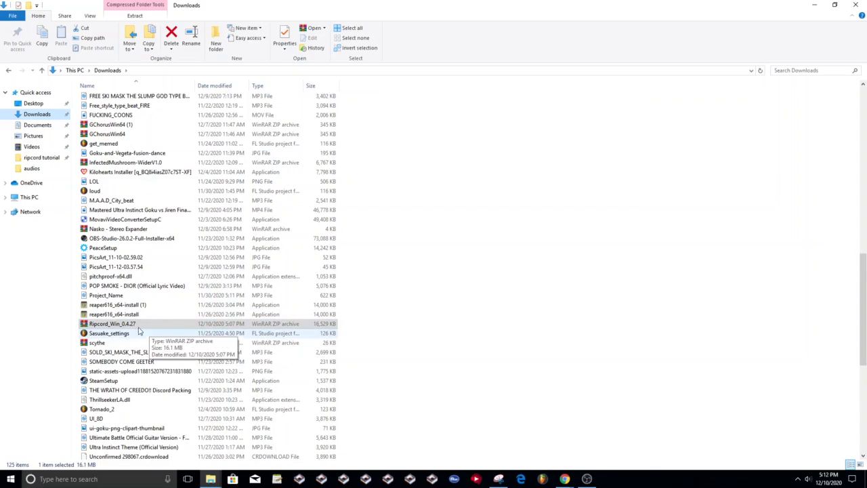
pyautogui.moveTo(564, 479)
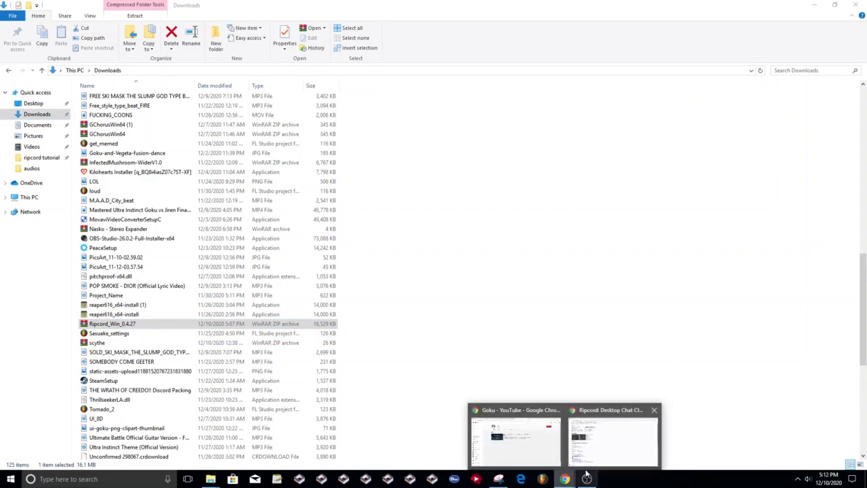
# Step: Bring Chrome forward showing the cancel.fm/ripcord Windows 0.4.27 download page
pyautogui.click(609, 441)
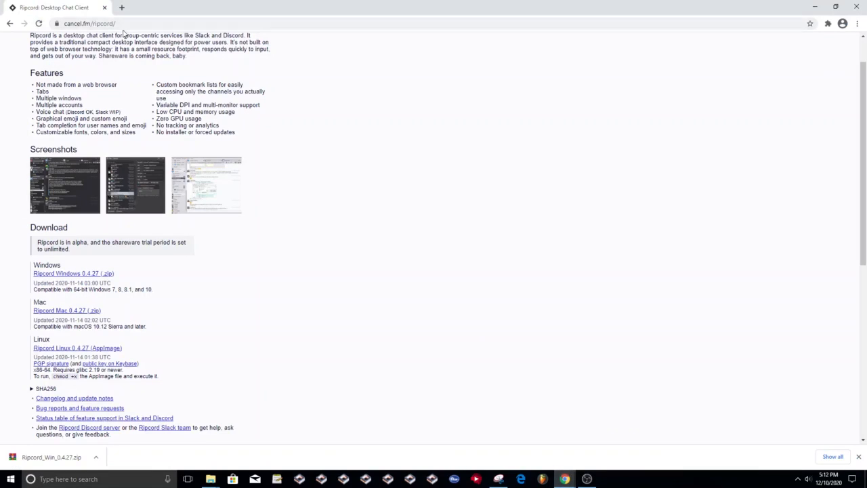
pyautogui.moveTo(79, 282)
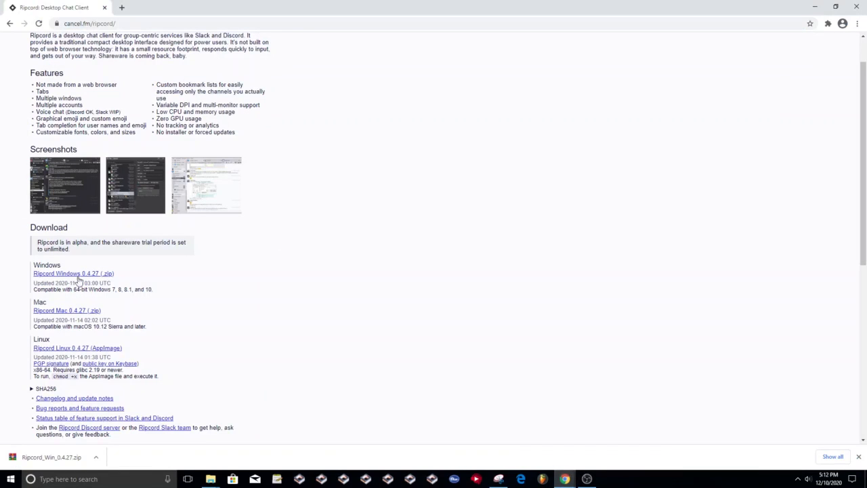
pyautogui.moveTo(348, 359)
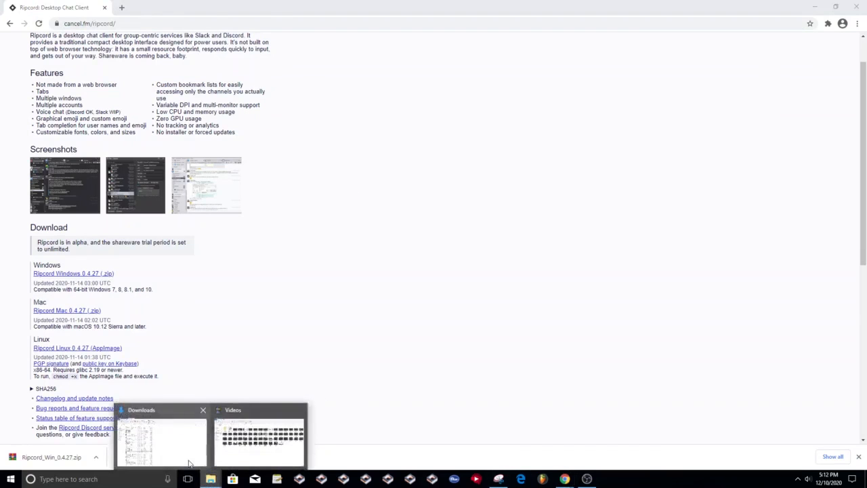
# Step: Extract Ripcord_Win_0.4.27.zip in the ripcord tutorial folder and select the Ripcord app inside
pyautogui.click(162, 440)
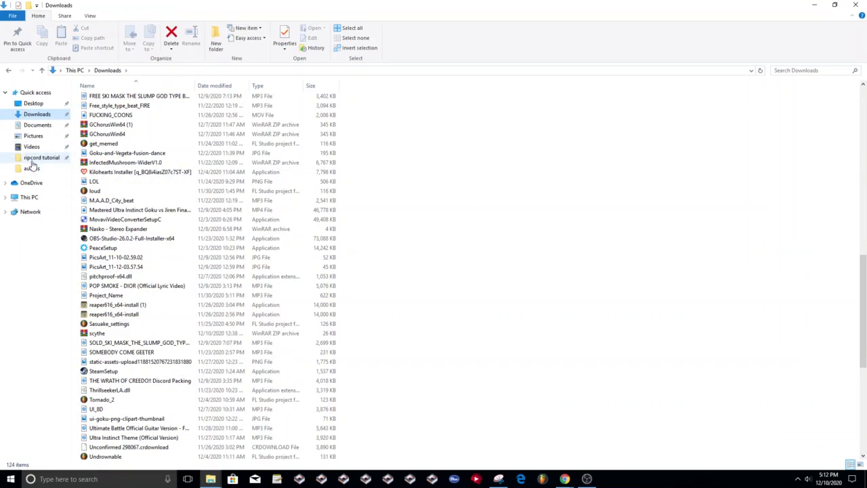
pyautogui.doubleClick(41, 157)
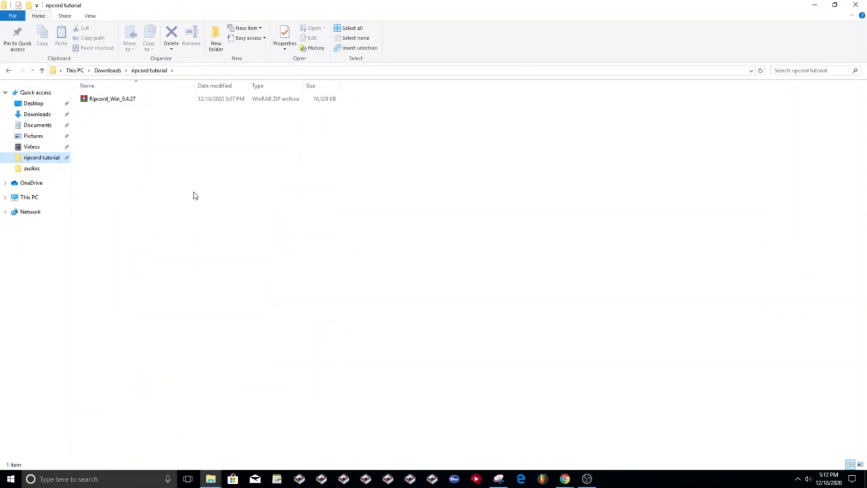
pyautogui.click(112, 98)
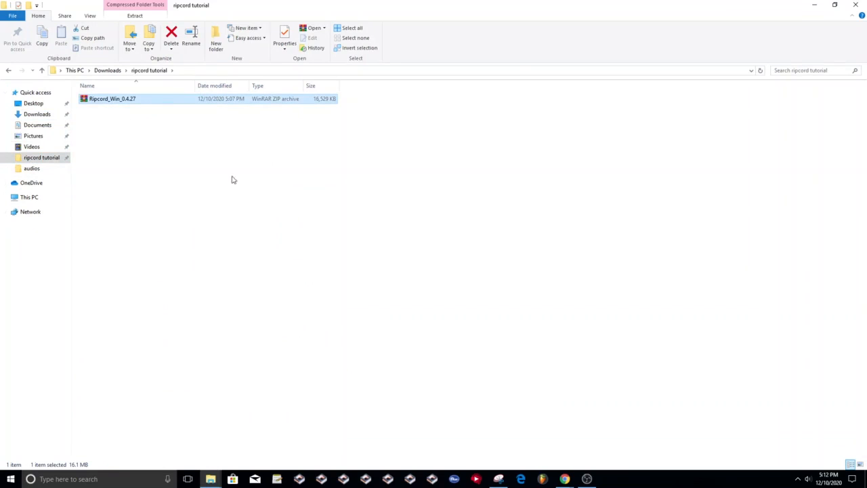
pyautogui.rightClick(112, 98)
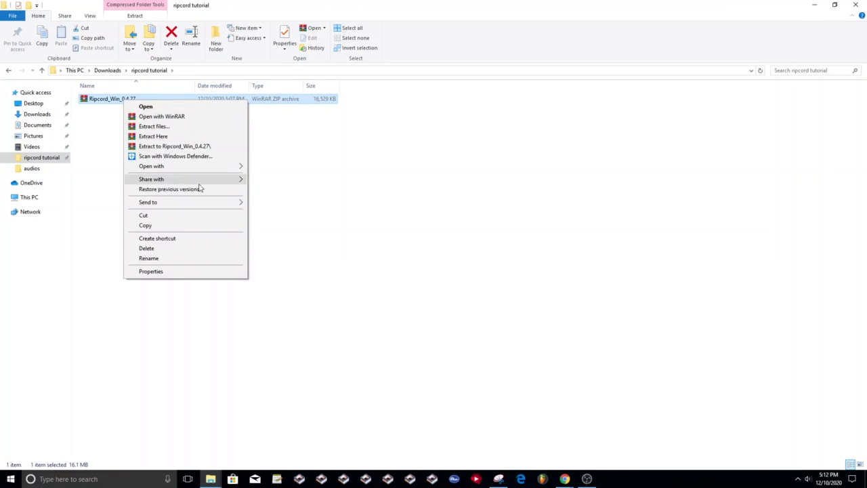
pyautogui.moveTo(159, 156)
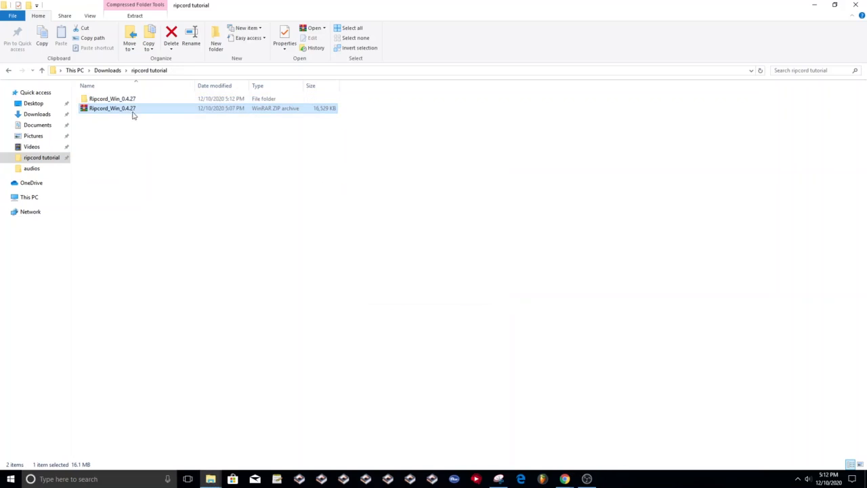
pyautogui.doubleClick(112, 98)
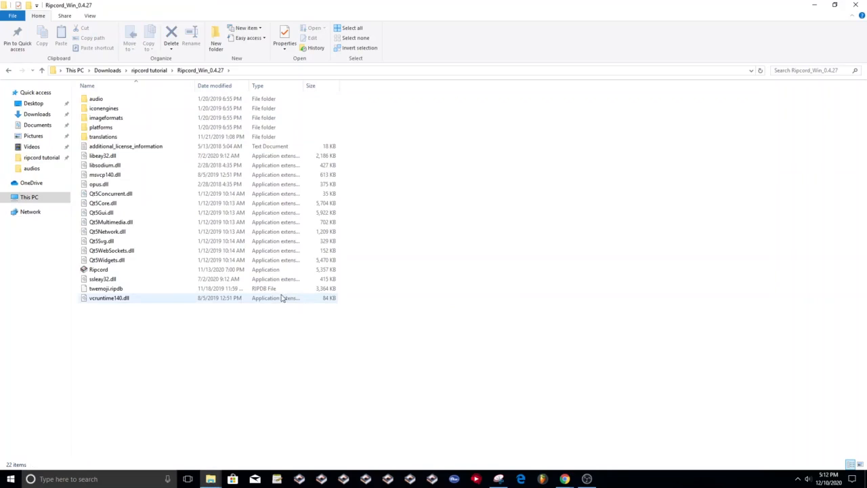
pyautogui.moveTo(98, 269)
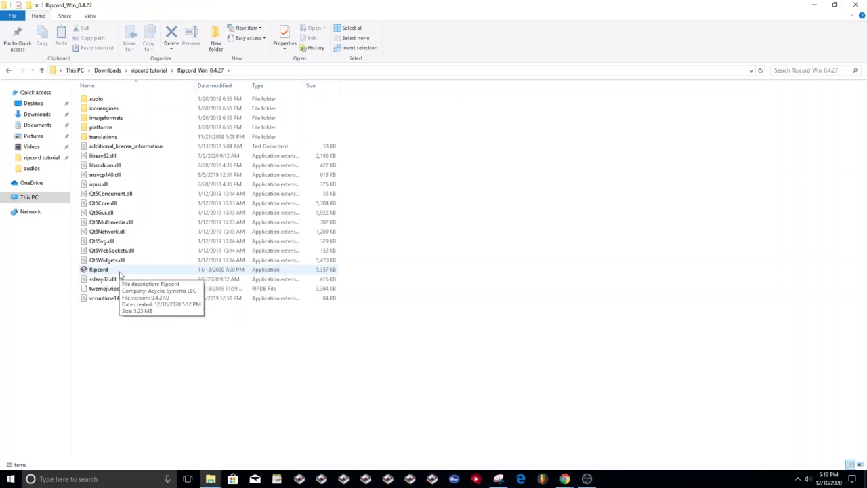
pyautogui.click(98, 268)
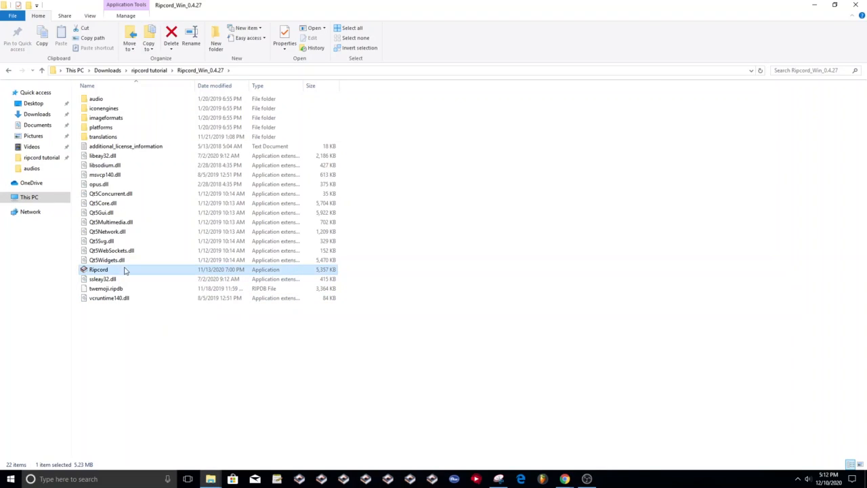
# Step: Run Ripcord.exe, forcing past the already-running and lock-file warnings to reach the Accounts window
pyautogui.doubleClick(98, 269)
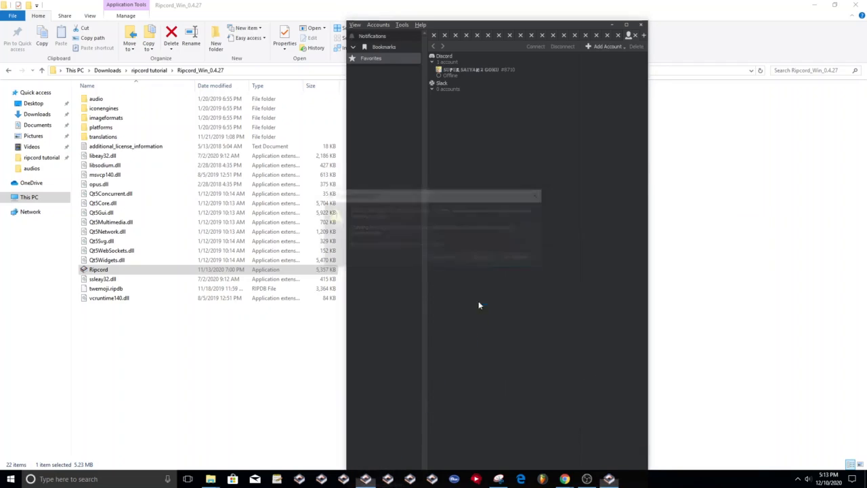
pyautogui.doubleClick(98, 269)
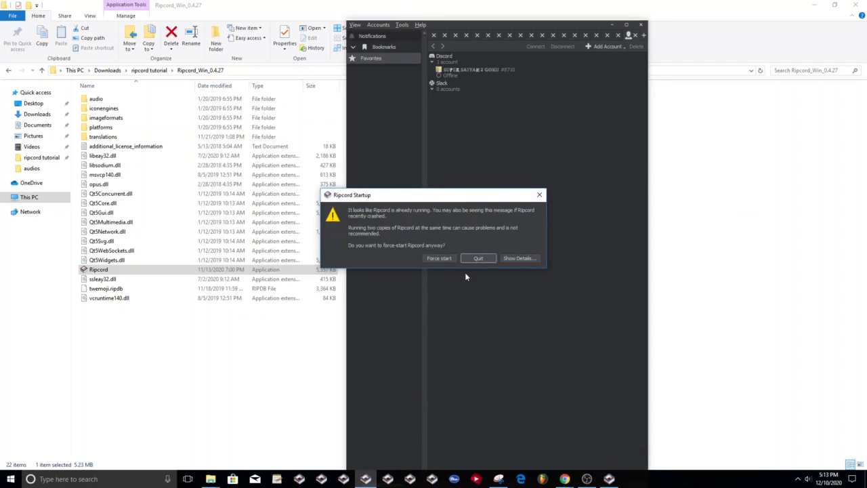
pyautogui.click(478, 258)
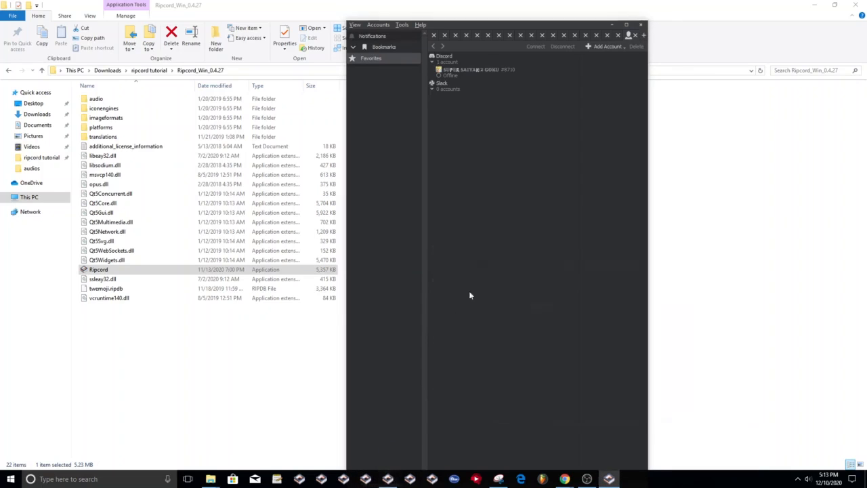
pyautogui.moveTo(399, 470)
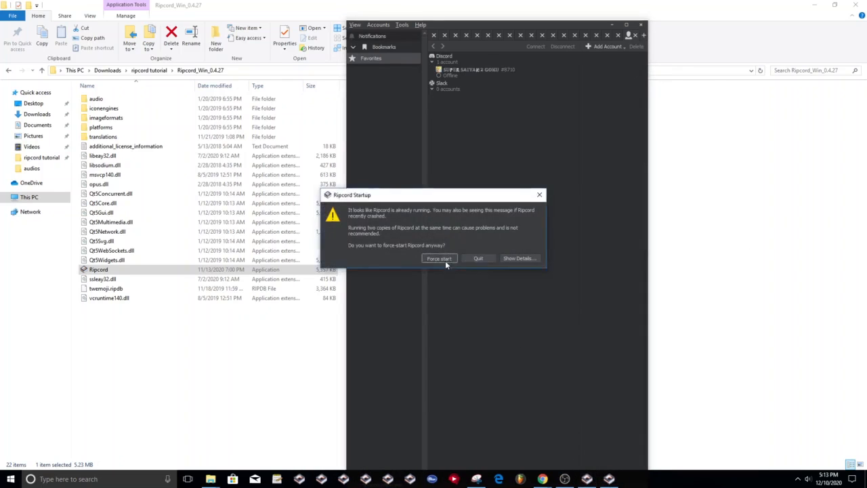
pyautogui.click(438, 258)
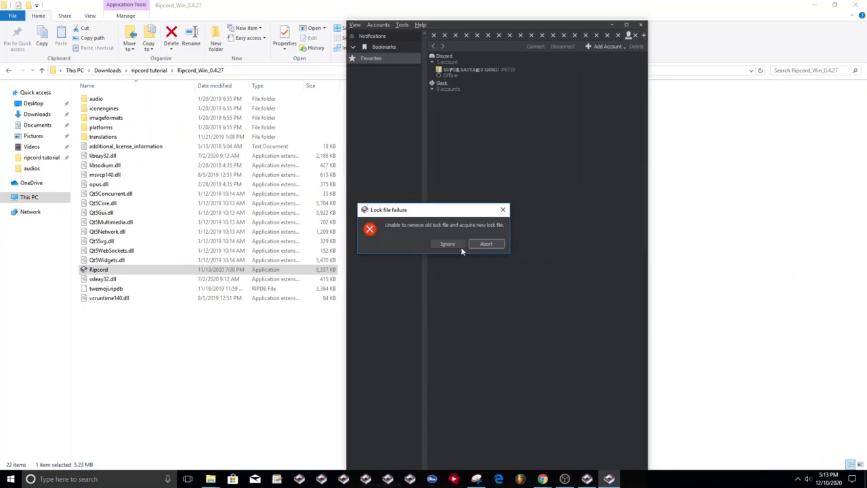
pyautogui.click(446, 243)
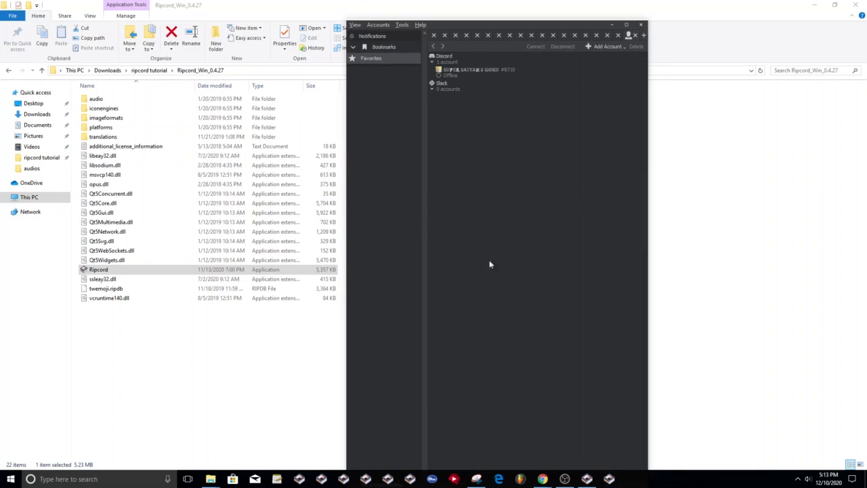
pyautogui.moveTo(640, 25)
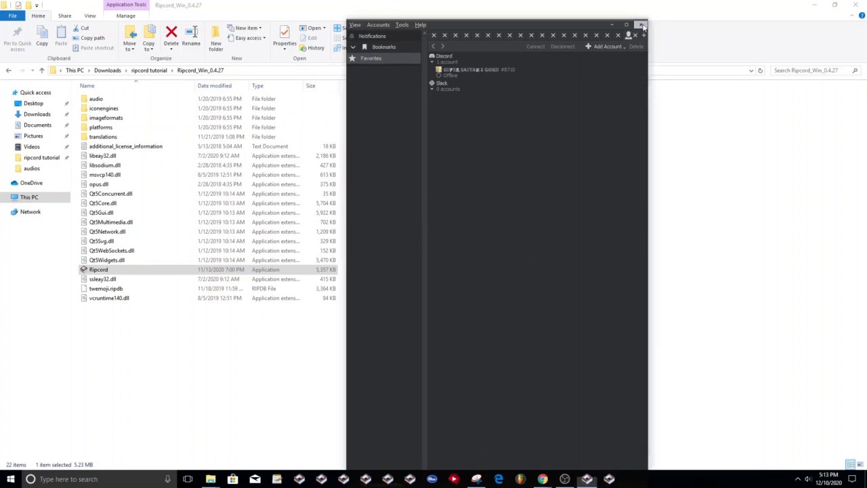
# Step: Close Ripcord and create a folder named portable_data inside Ripcord_Win_0.4.27
pyautogui.click(640, 25)
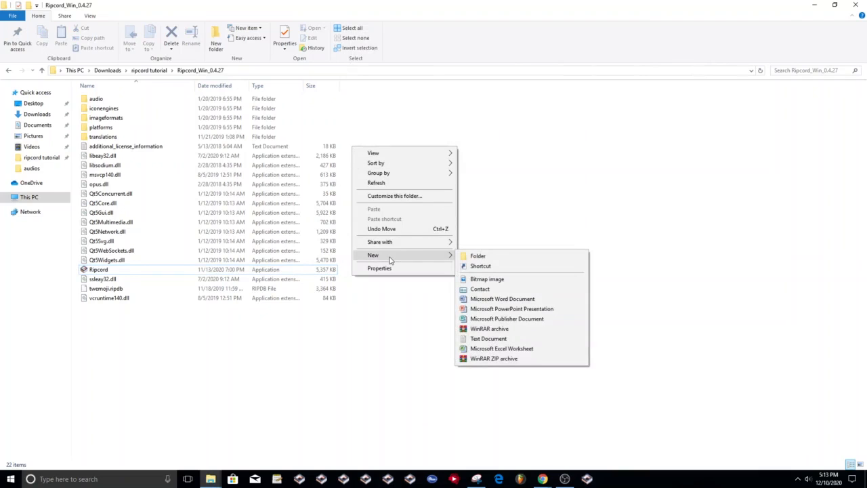
pyautogui.click(477, 256)
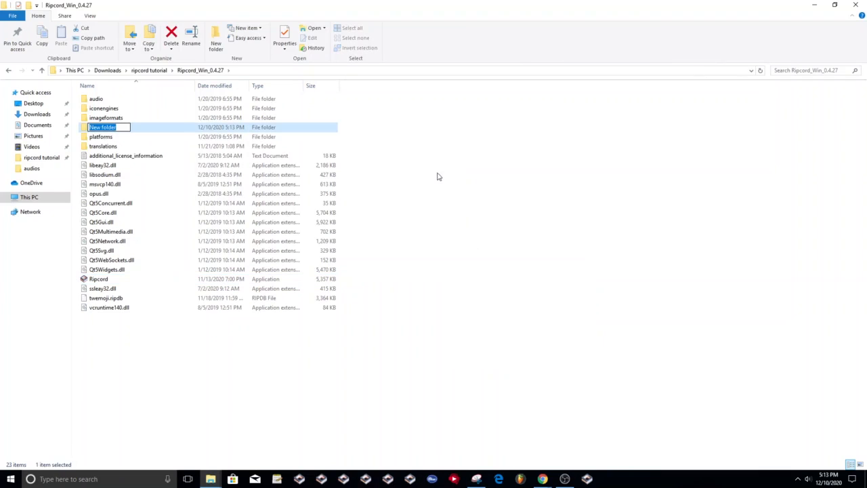
pyautogui.write('portable_')
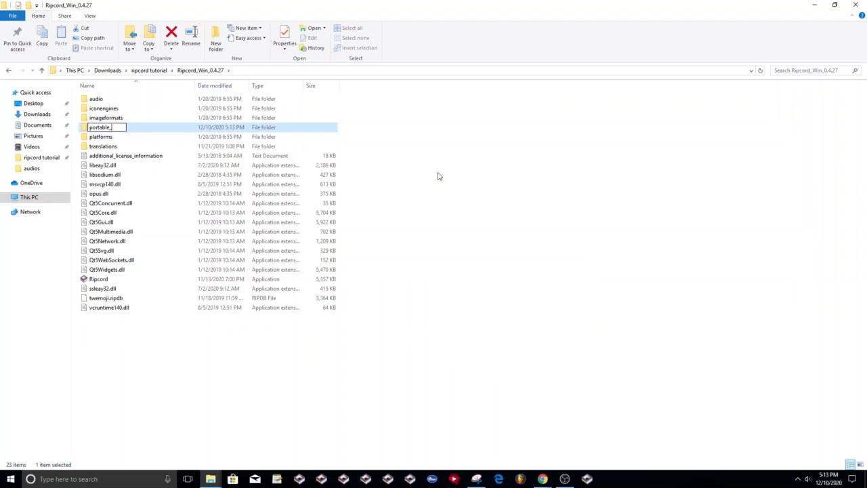
pyautogui.write('data')
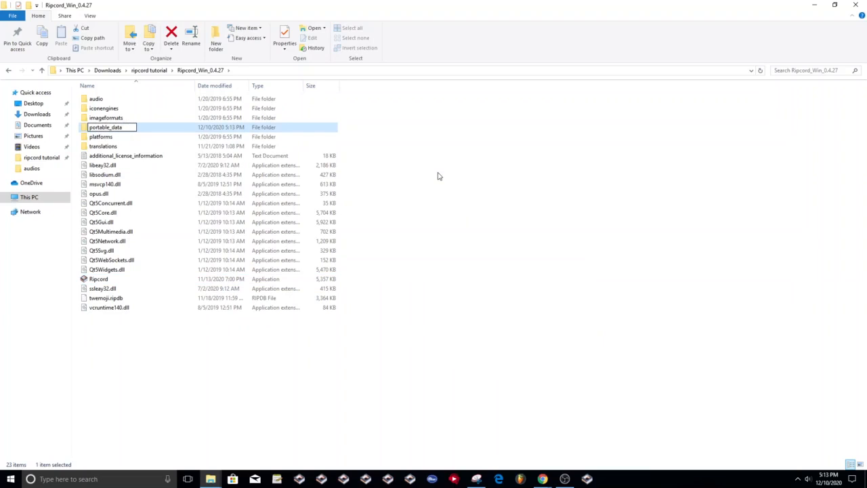
pyautogui.moveTo(432, 173)
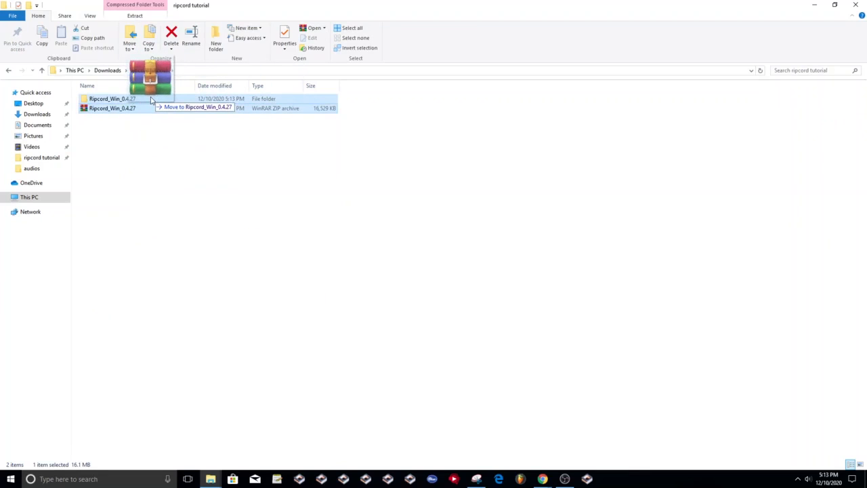
pyautogui.doubleClick(112, 98)
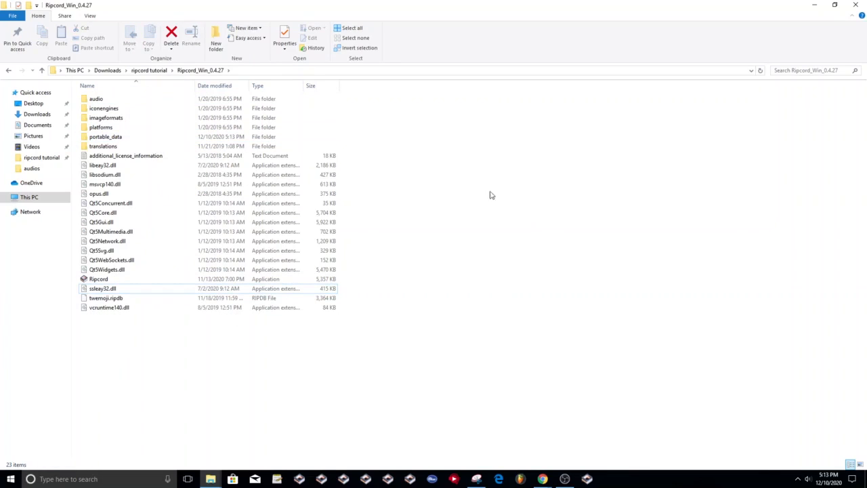
# Step: Launch the portable Ripcord beside the original, confirm it has no accounts, then close both windows
pyautogui.doubleClick(98, 278)
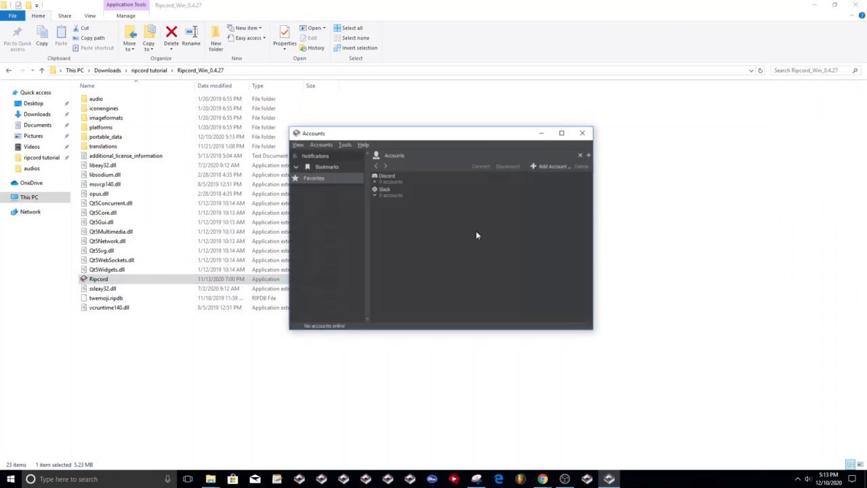
pyautogui.moveTo(440, 132); pyautogui.dragTo(528, 128)
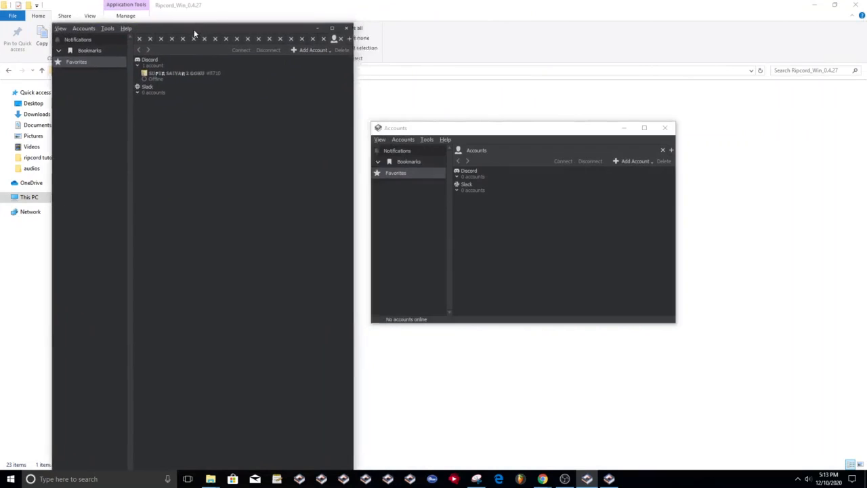
pyautogui.click(634, 161)
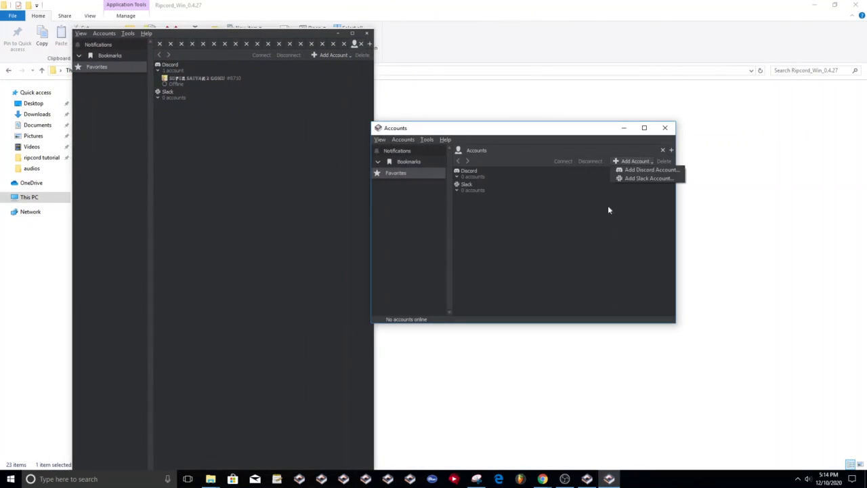
pyautogui.click(650, 169)
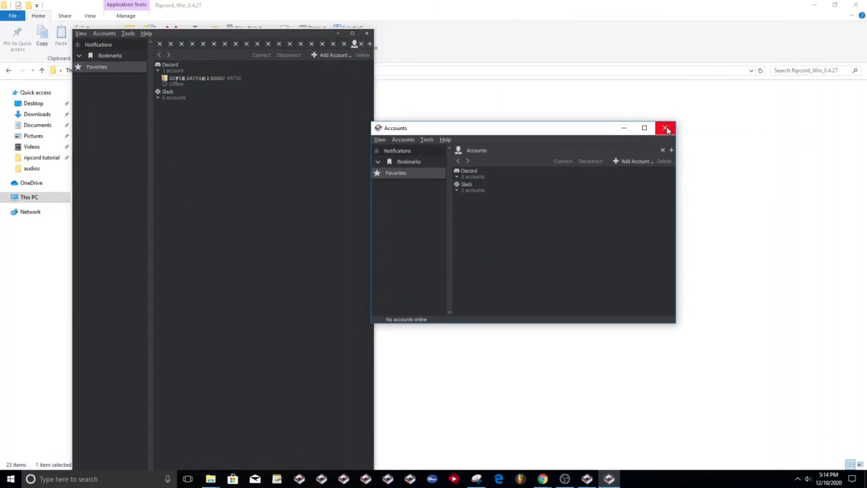
pyautogui.moveTo(665, 127)
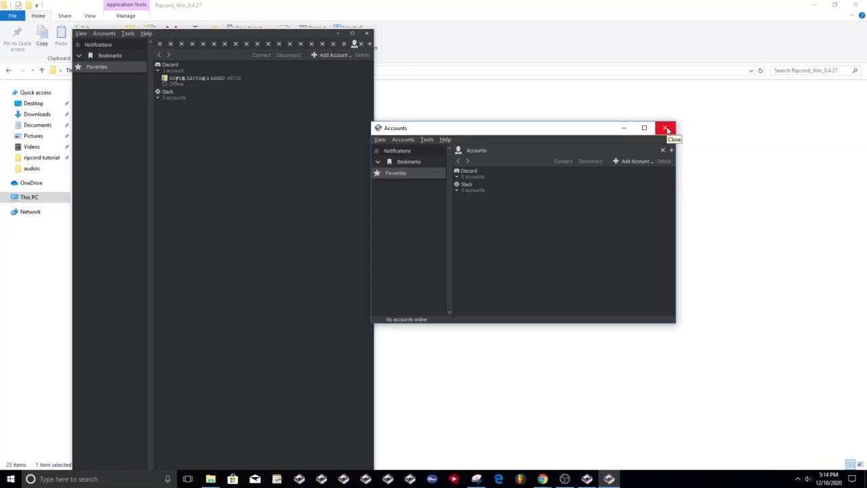
pyautogui.moveTo(668, 161)
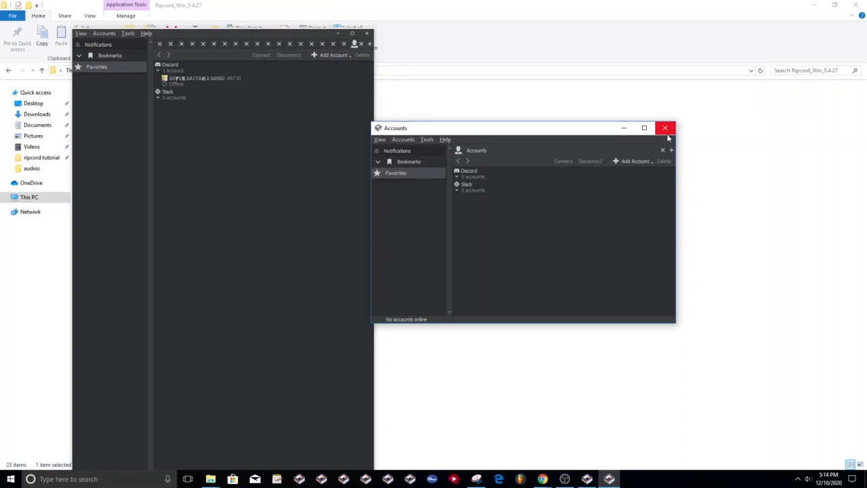
pyautogui.moveTo(665, 128)
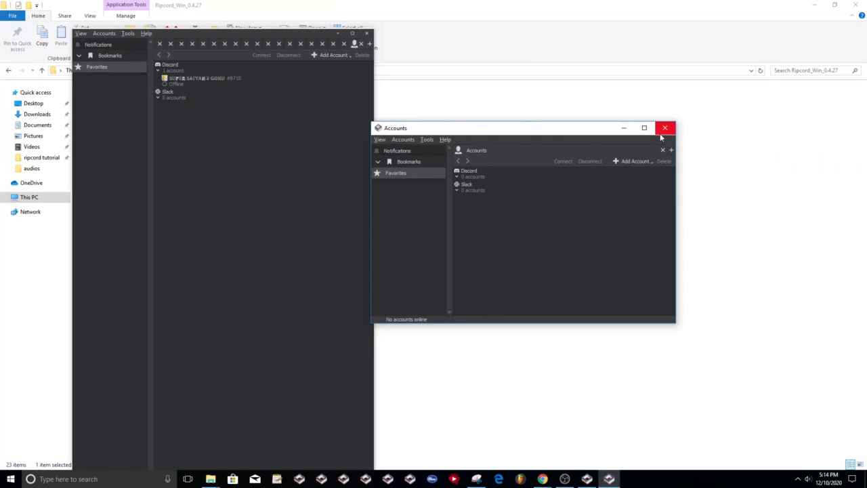
pyautogui.moveTo(664, 127)
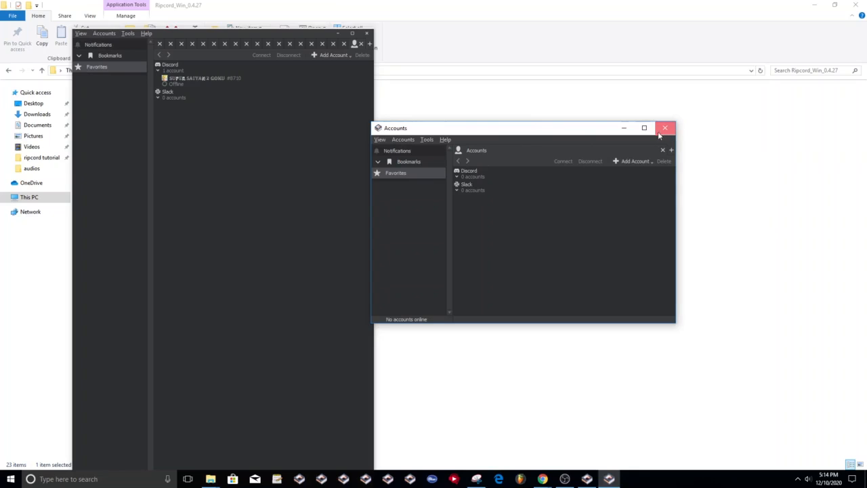
pyautogui.click(664, 128)
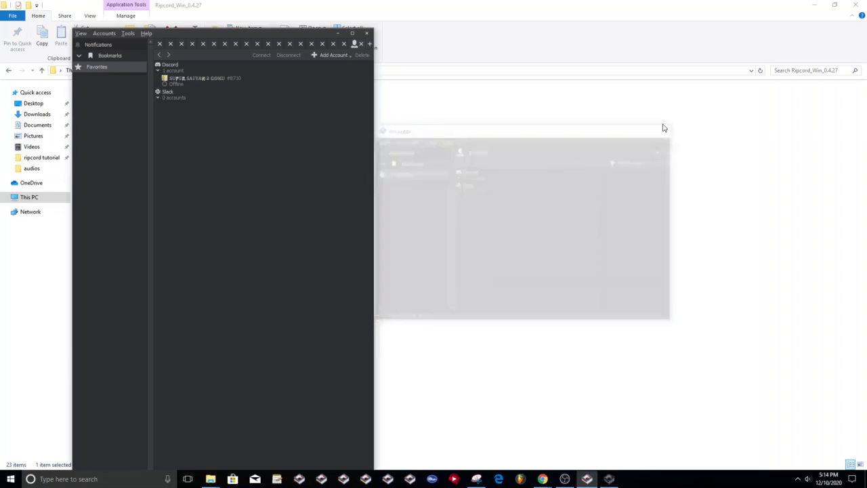
pyautogui.click(366, 33)
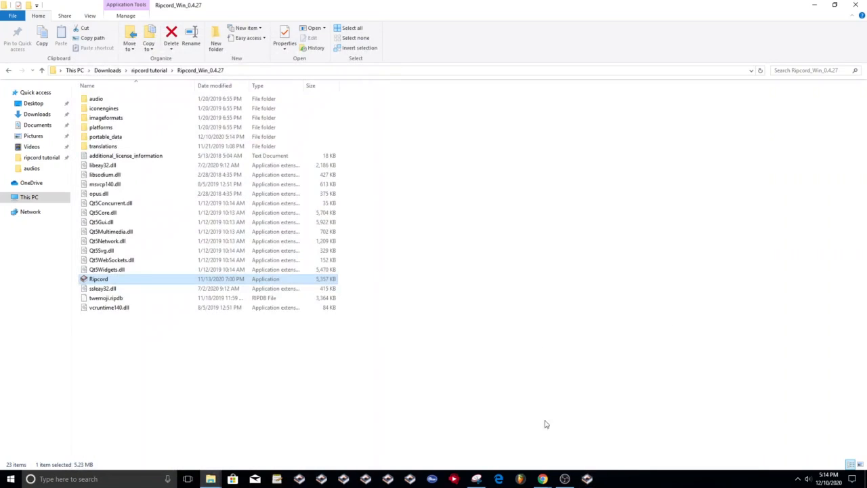
# Step: Restore the OBS Studio window from the taskbar
pyautogui.click(564, 479)
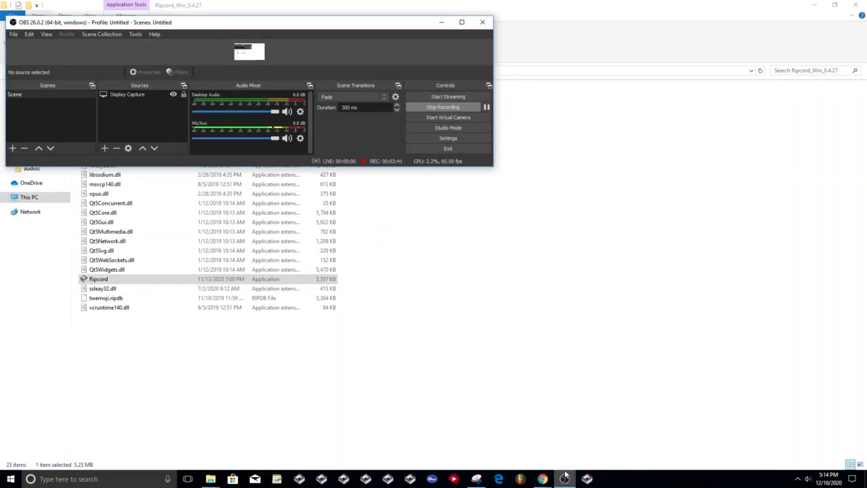
pyautogui.moveTo(485, 226)
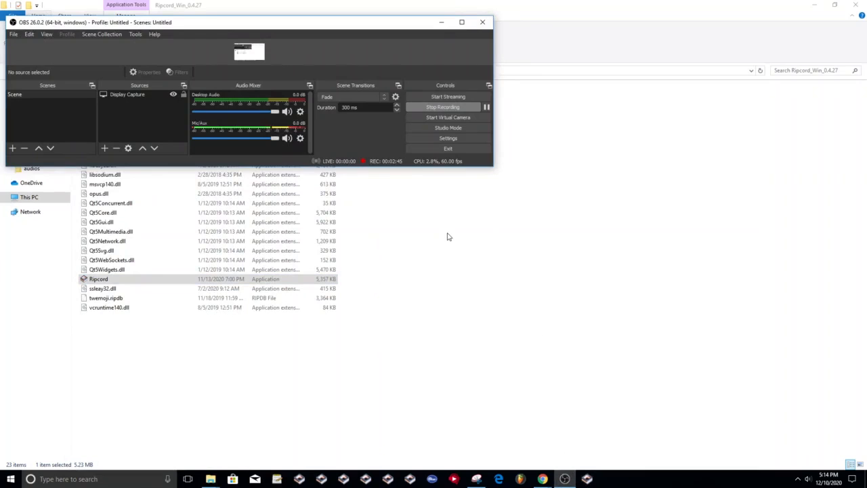
pyautogui.moveTo(441, 229)
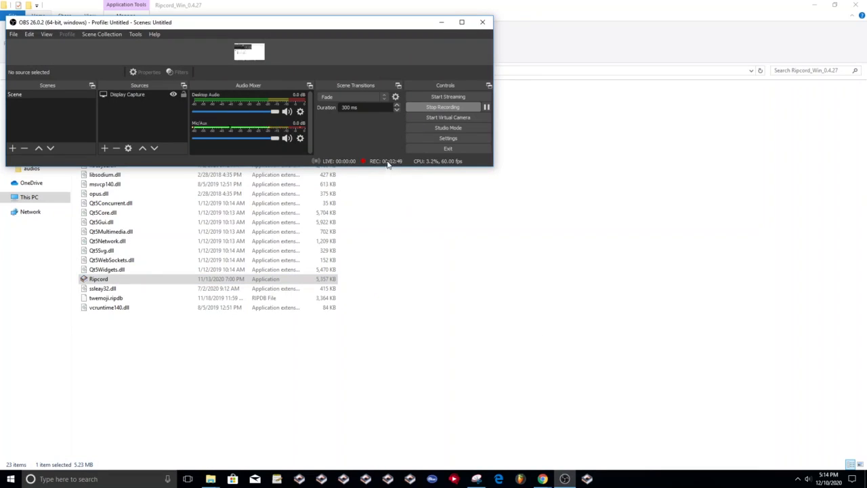
pyautogui.moveTo(406, 183)
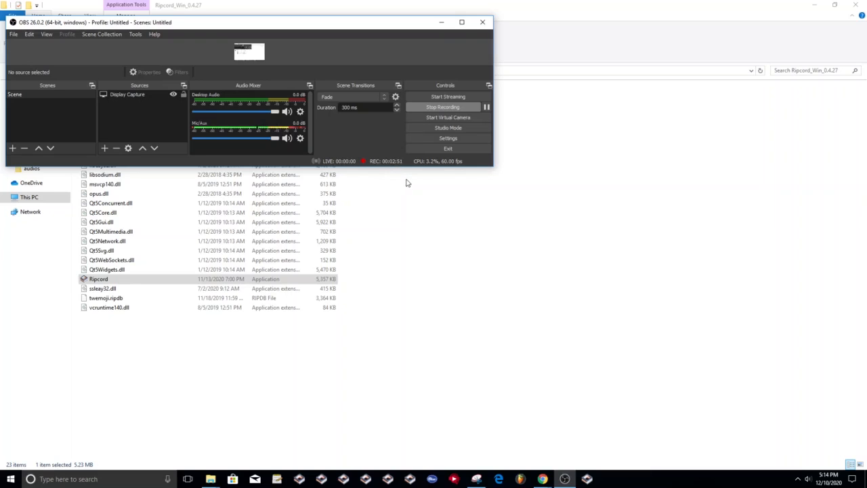